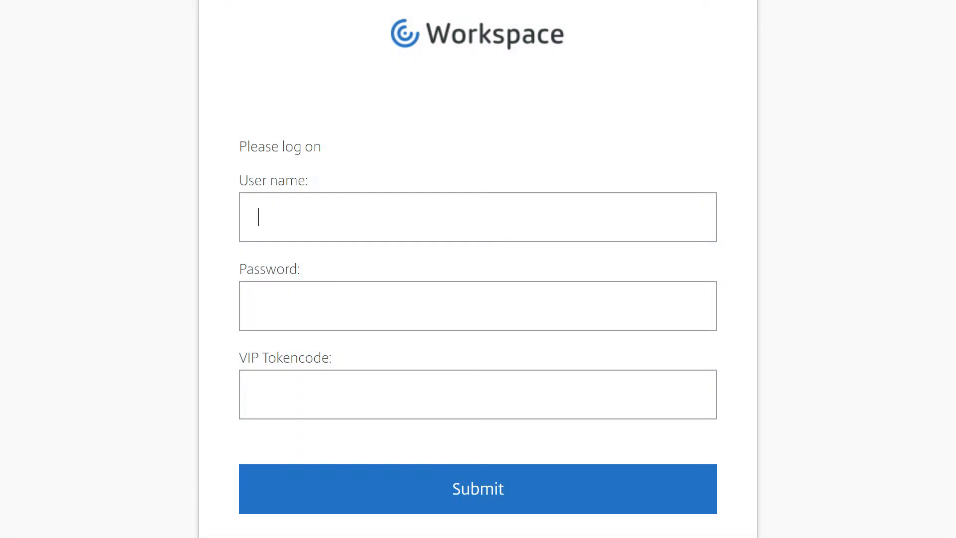
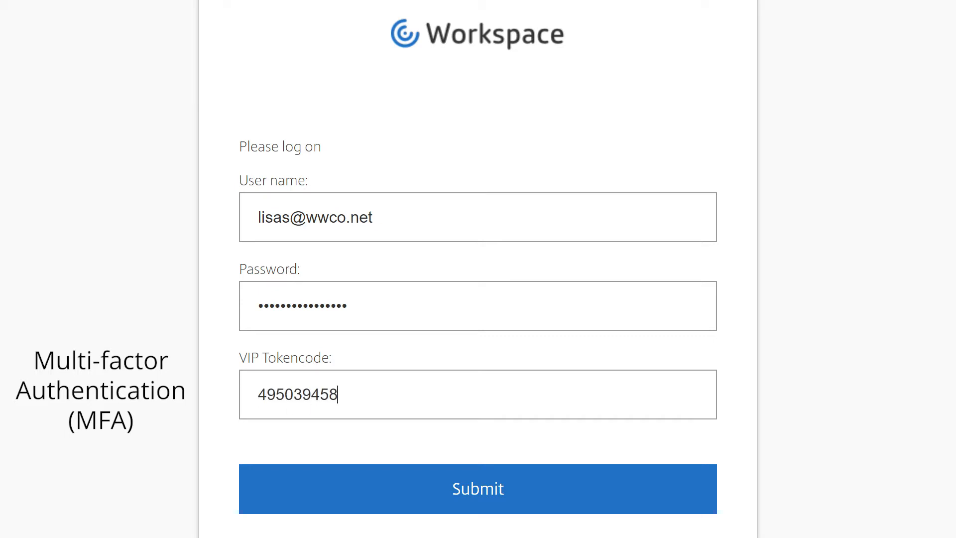
click(477, 488)
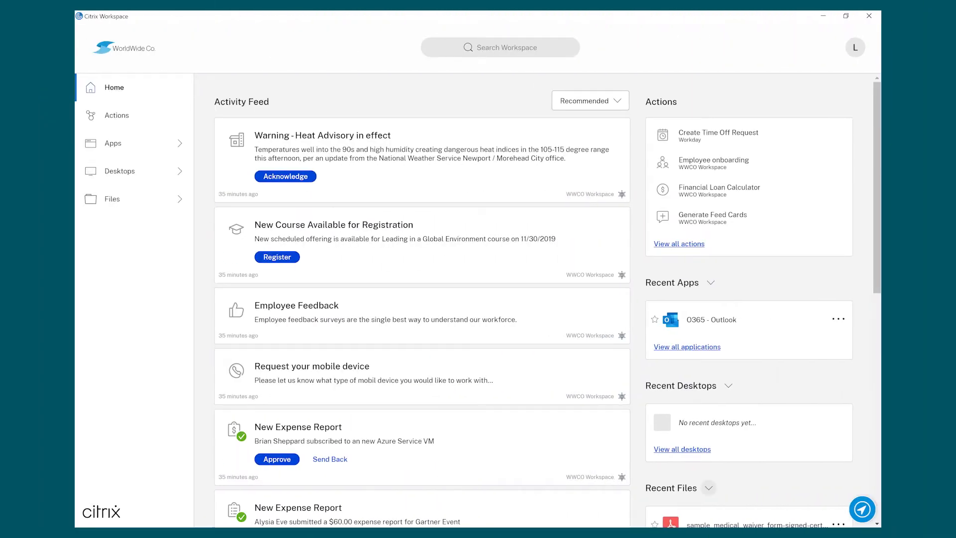
Browse Apps and Desktops, then show actions for the wwco statement of work file in Personal Folders.
click(112, 143)
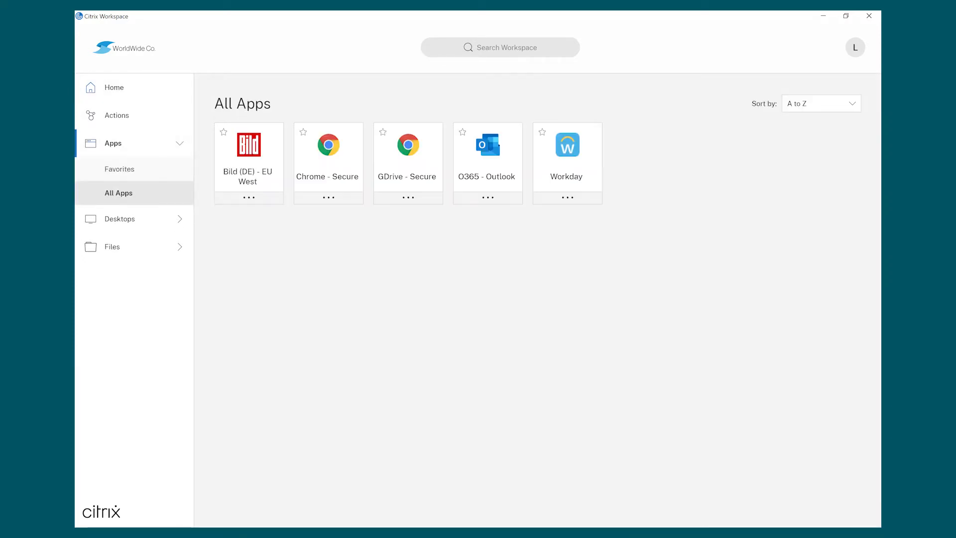
mouse_move(119, 219)
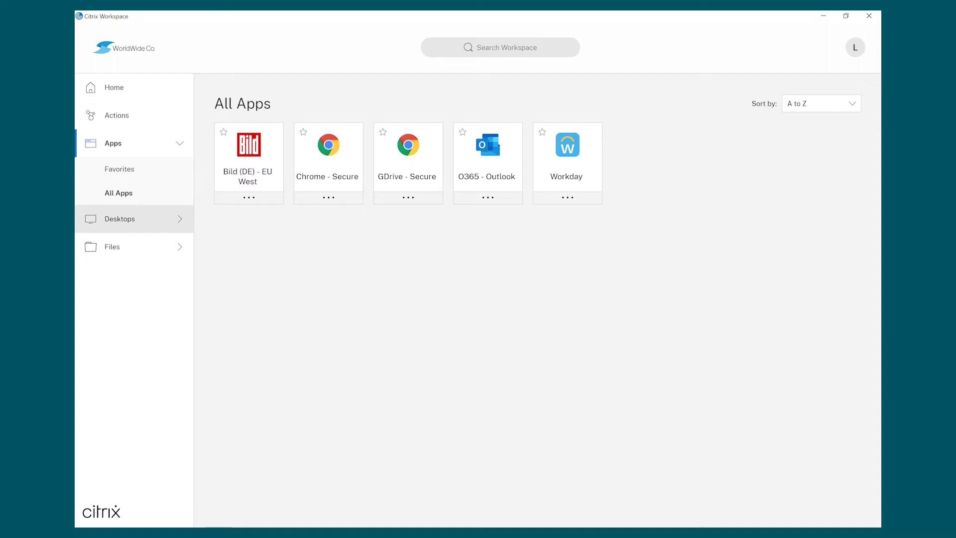
click(119, 219)
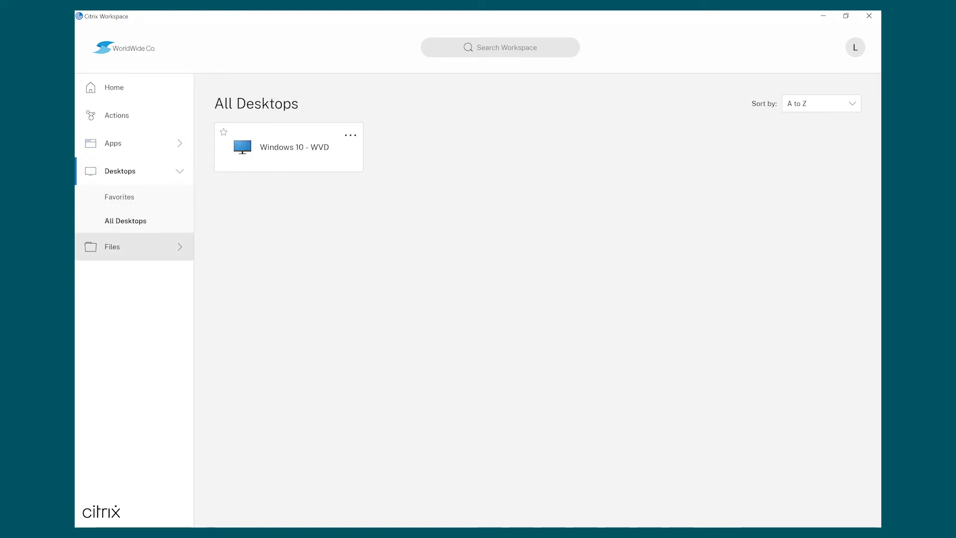
click(112, 247)
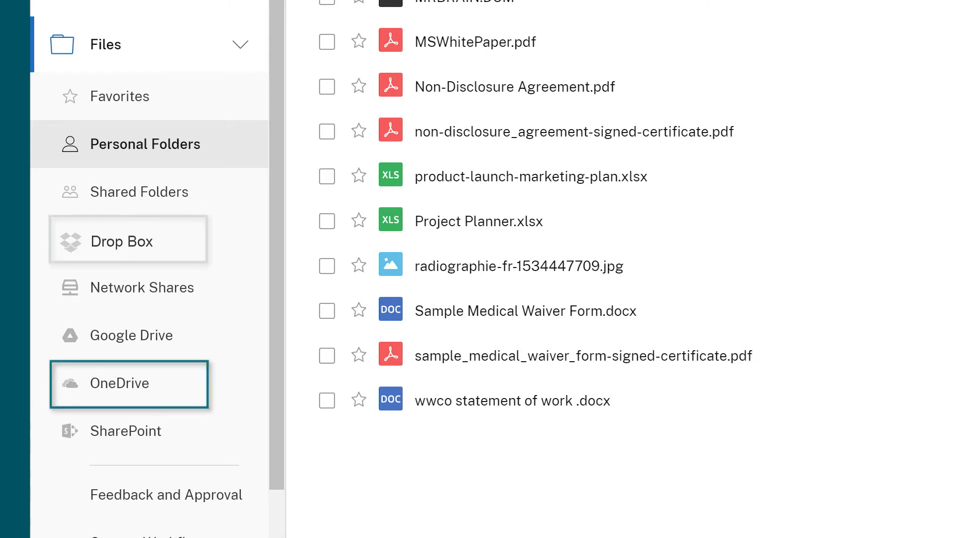
click(129, 331)
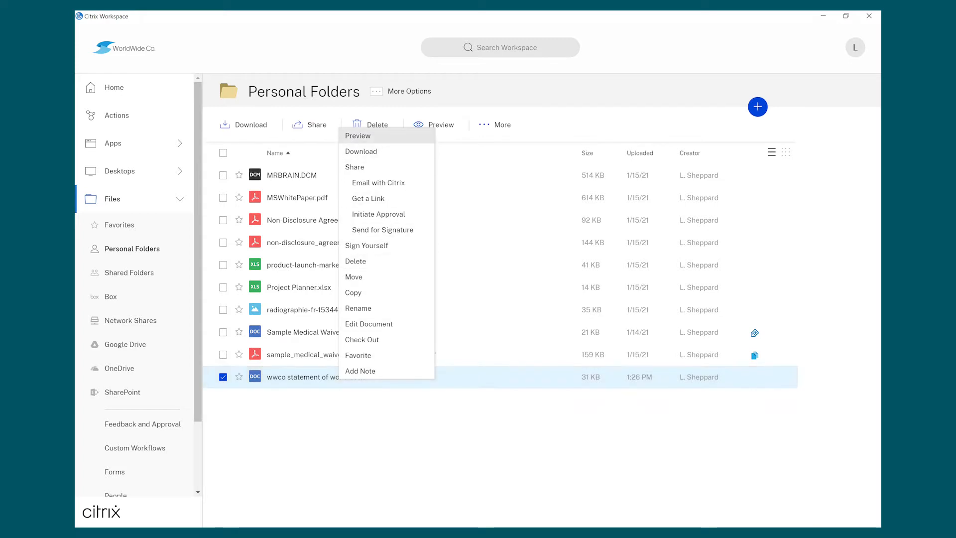
Preview the statement of work, choose Collect Feedback for the workflow, and scroll through its form.
click(358, 135)
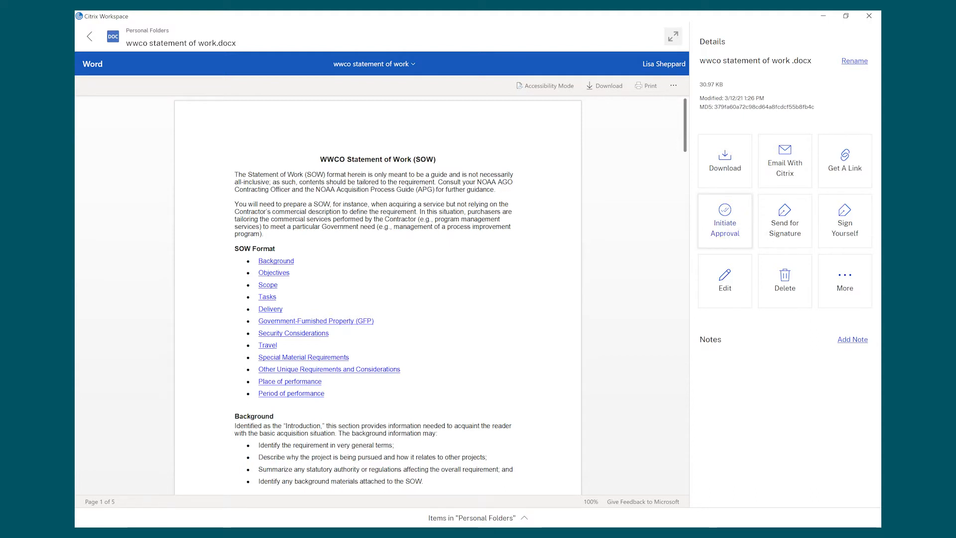
click(725, 221)
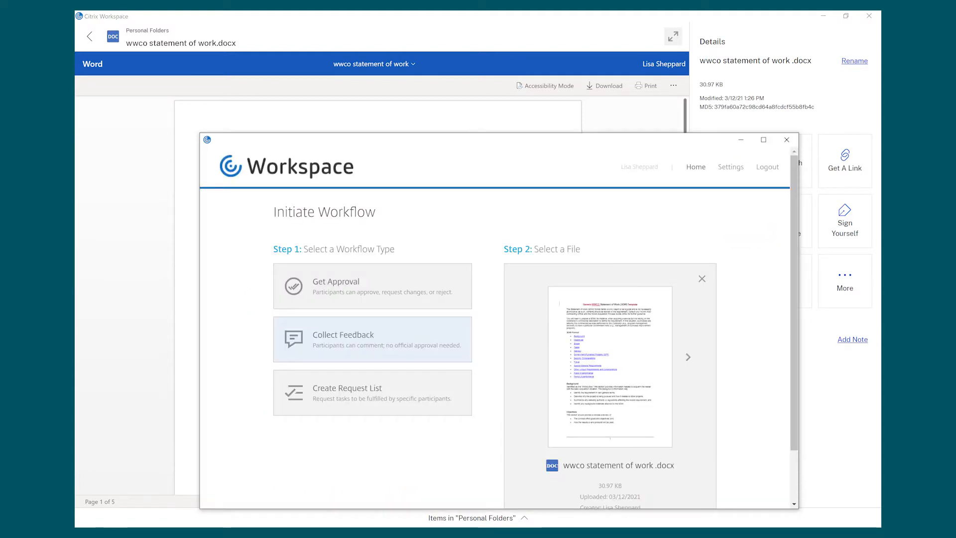
click(371, 339)
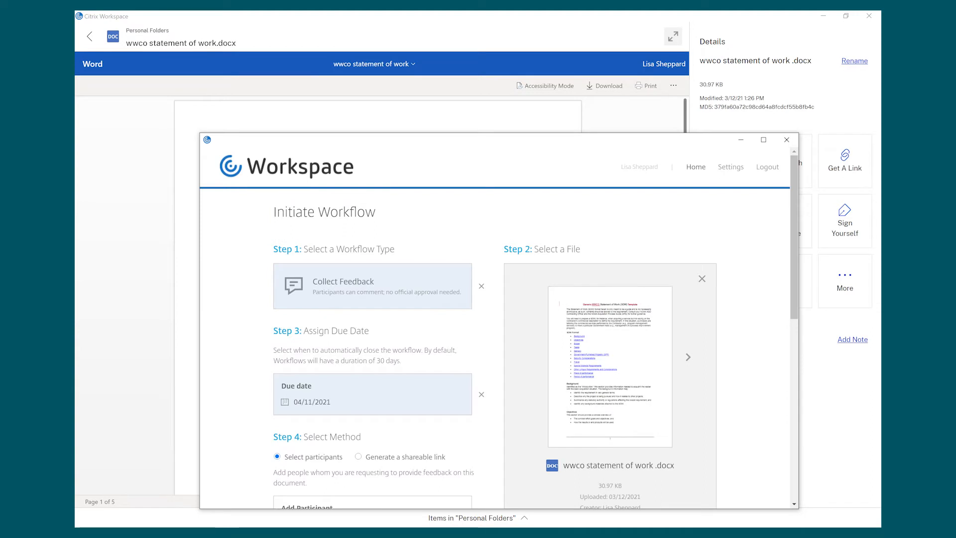
scroll(down, 3)
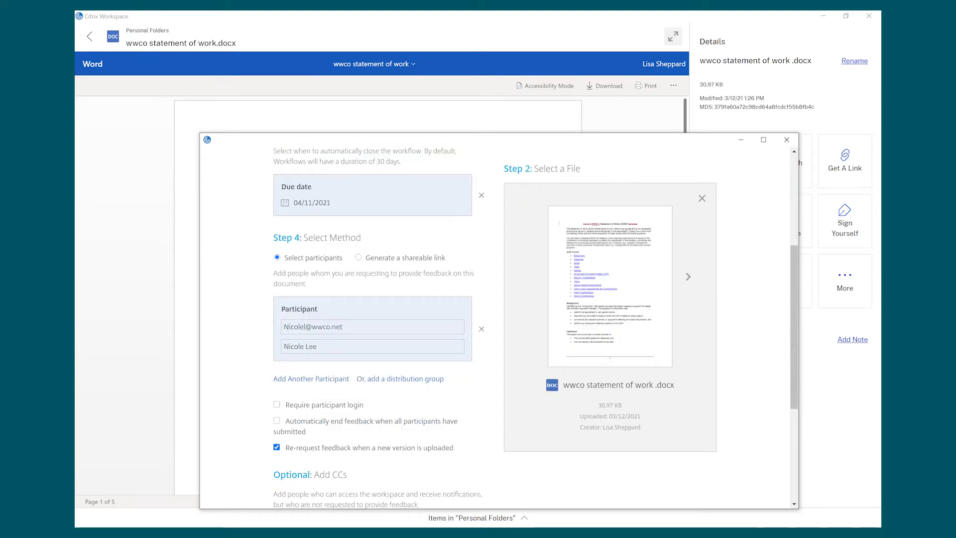
scroll(down, 3)
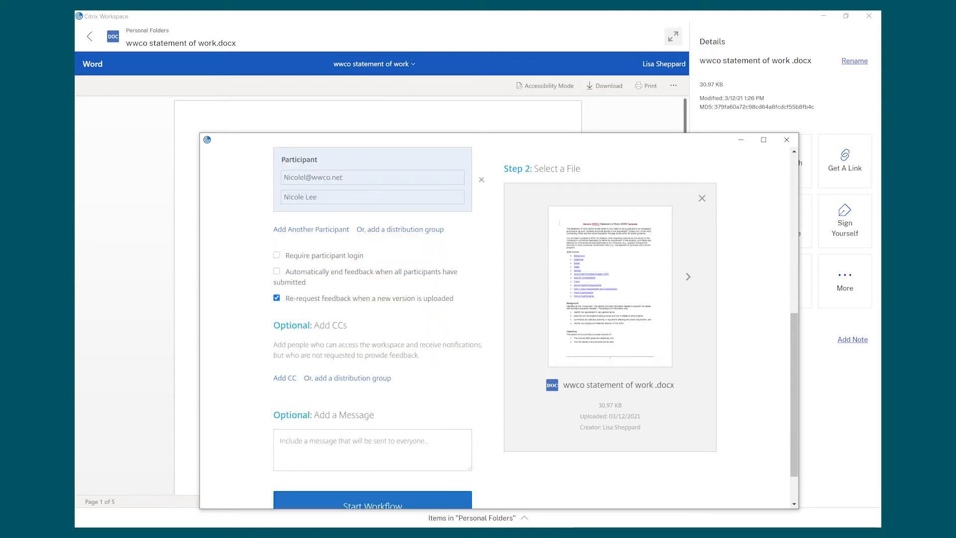
scroll(down, 3)
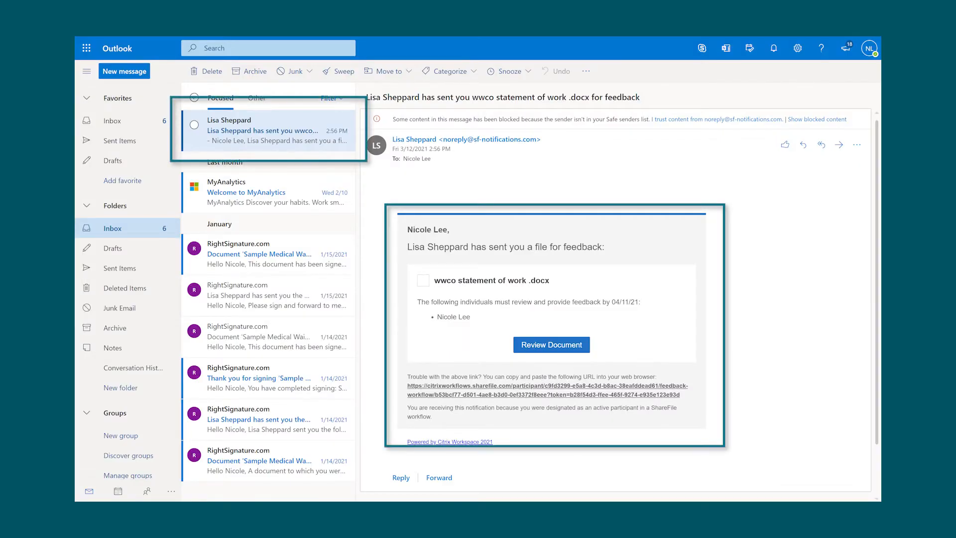
Open the statement of work workflow from the Review Document email and dismiss the tour.
click(550, 344)
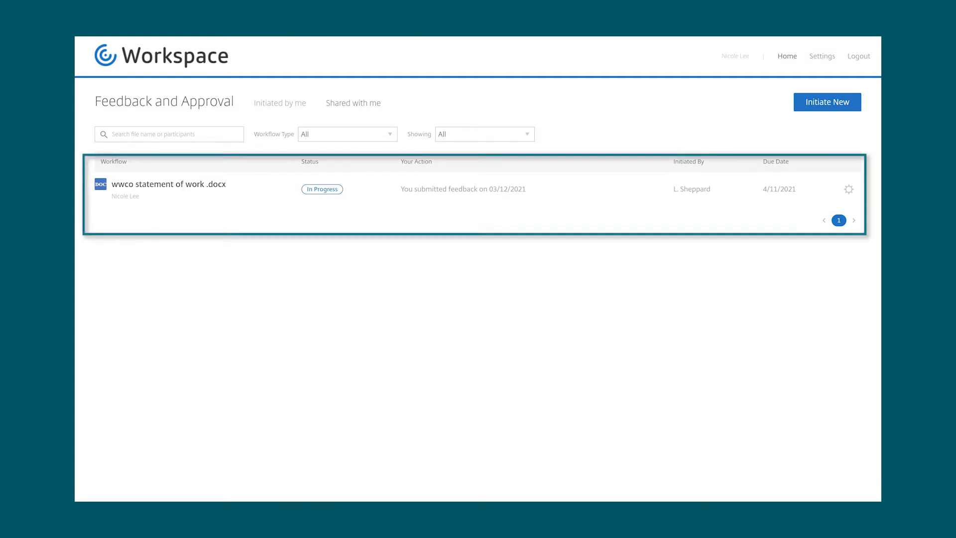
click(168, 183)
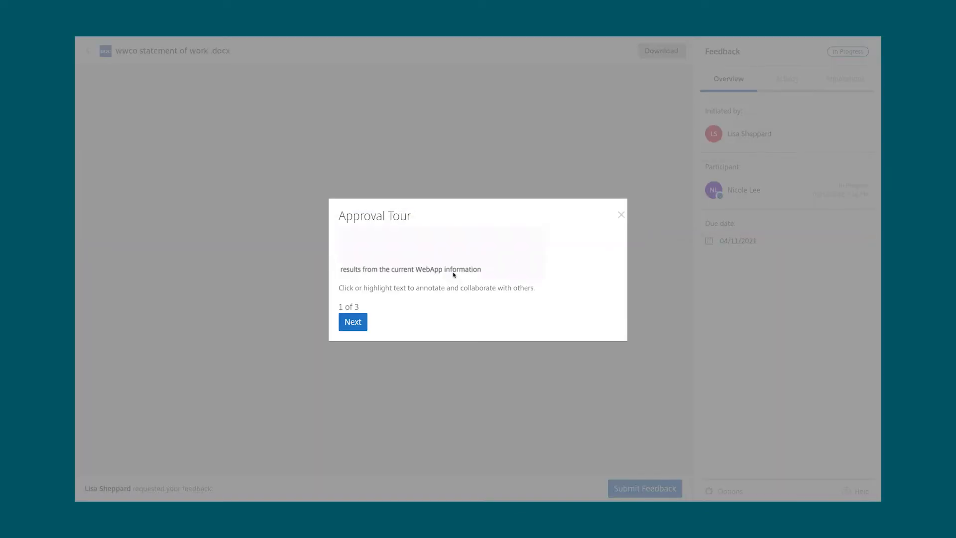
click(353, 321)
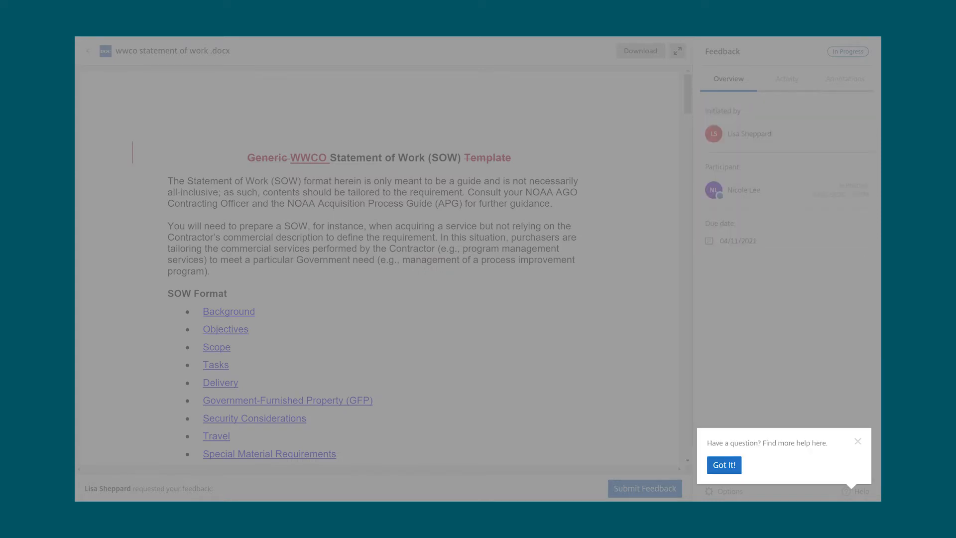
click(723, 464)
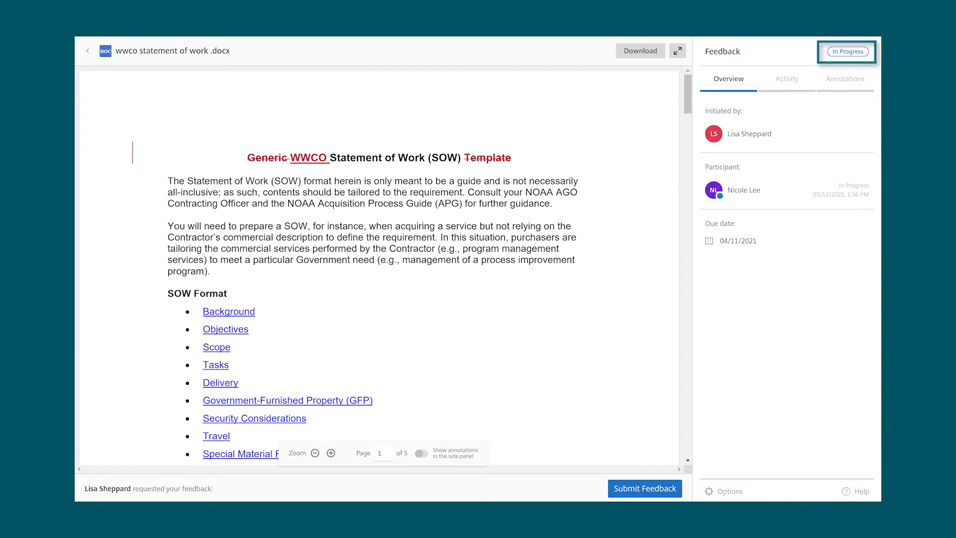
Save the 'Remove this line' comment on the Background bullet and submit the feedback.
scroll(down, 3)
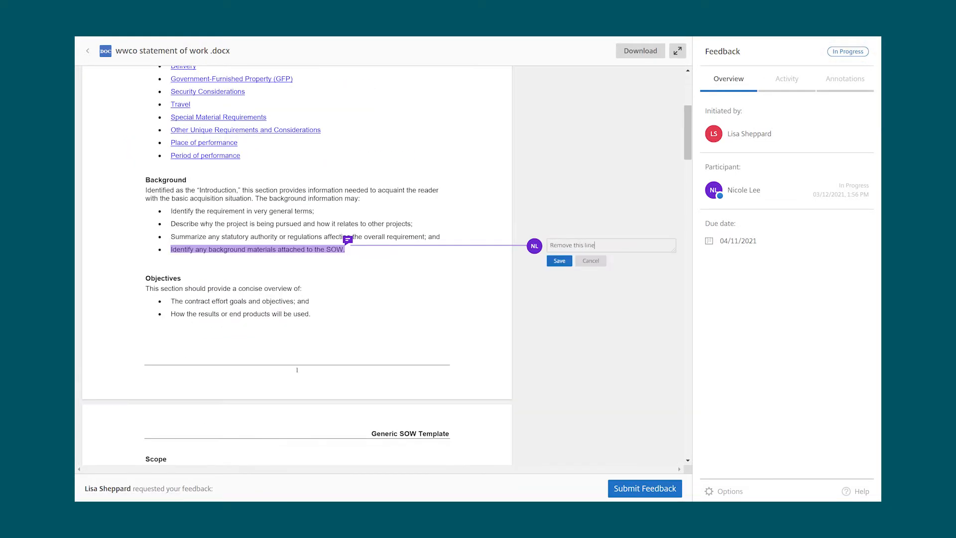
click(559, 260)
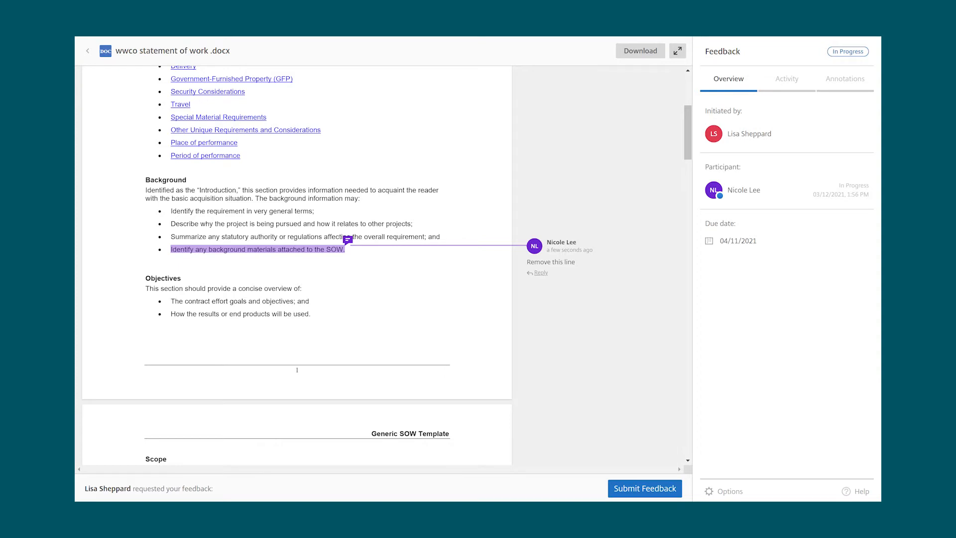
click(644, 488)
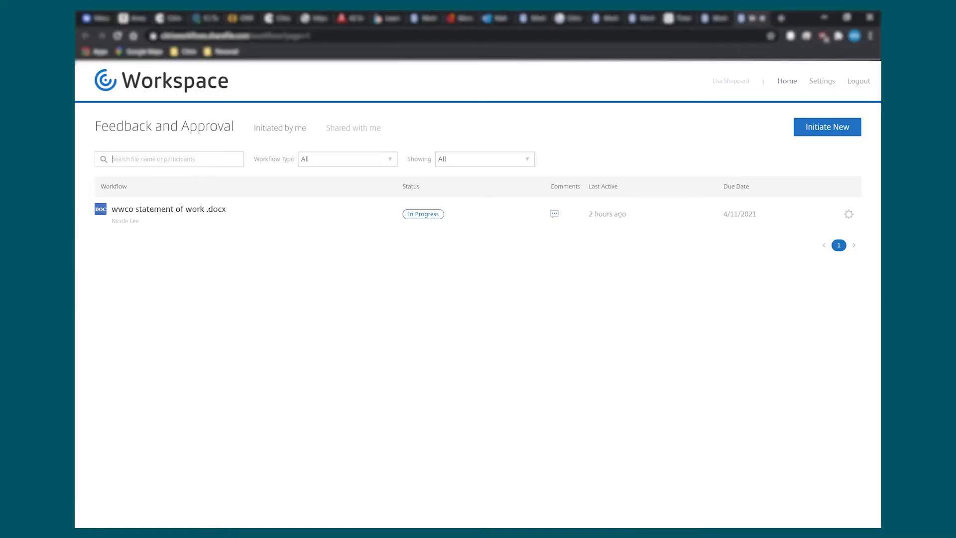
click(168, 209)
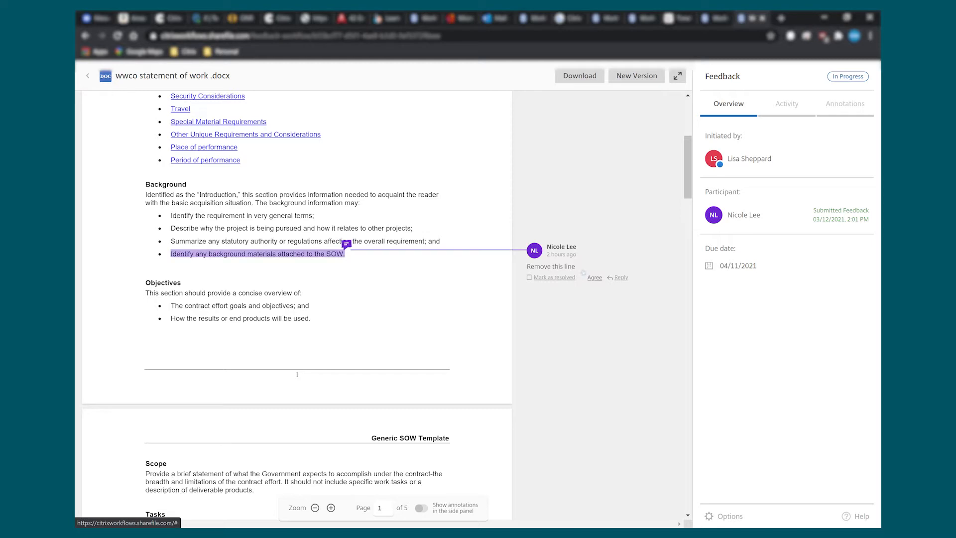
click(593, 277)
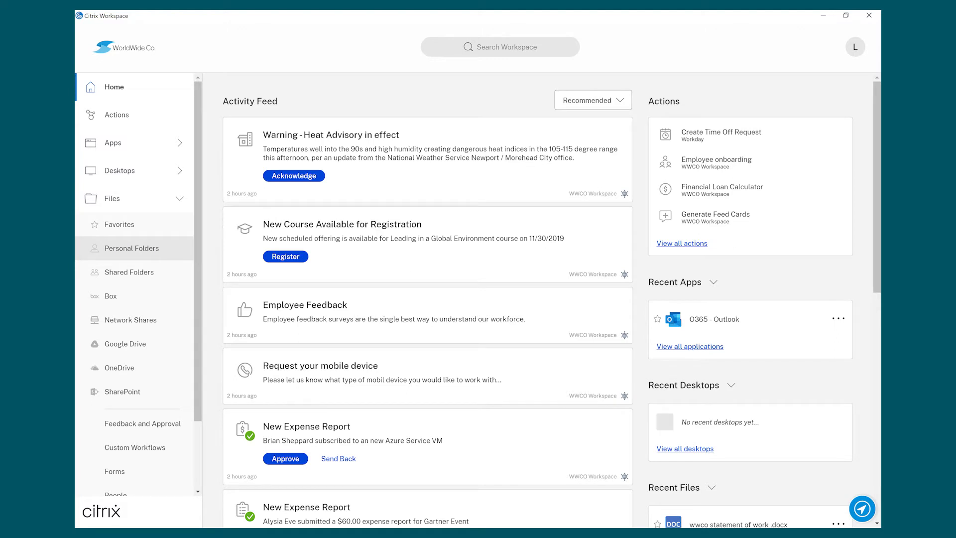
Get a shareable link for wwco statement of work.docx in Personal Folders.
click(128, 247)
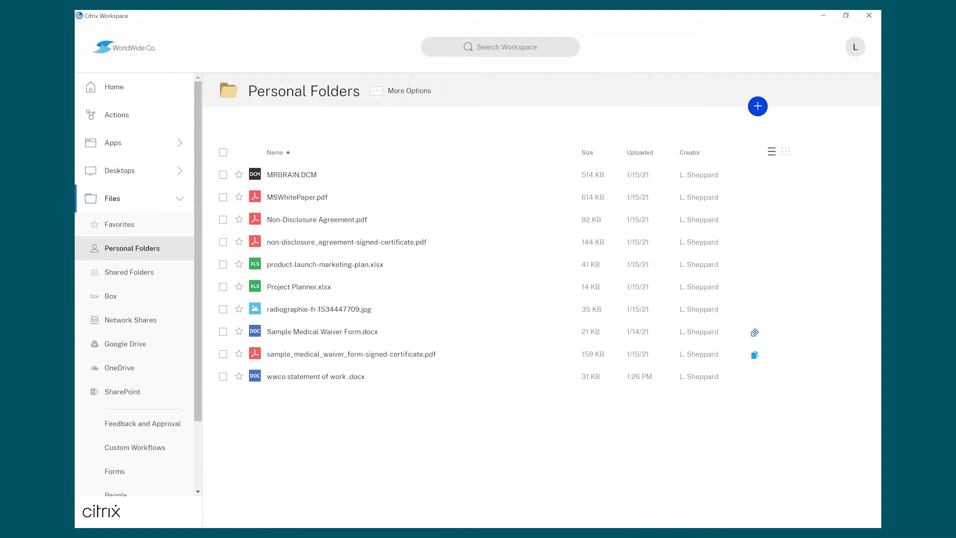
mouse_move(315, 377)
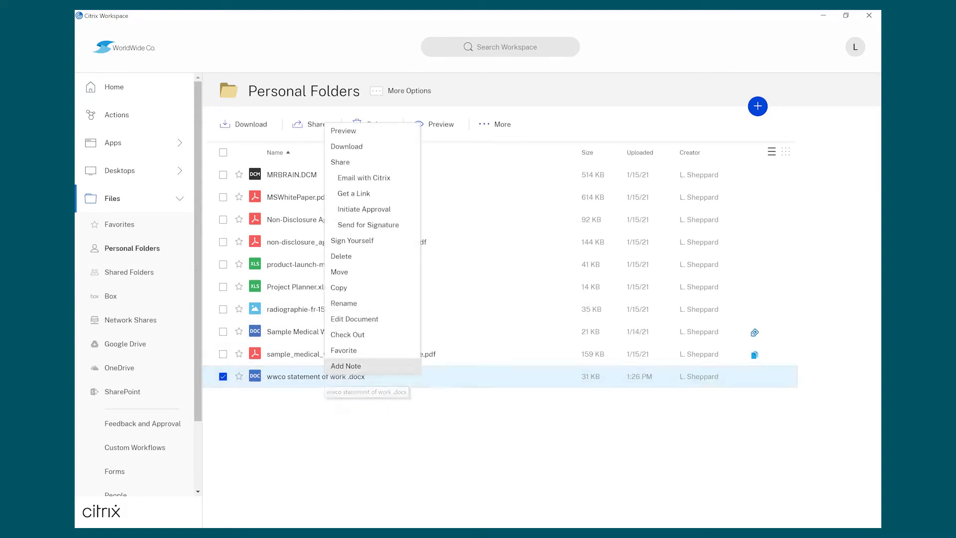
mouse_move(353, 193)
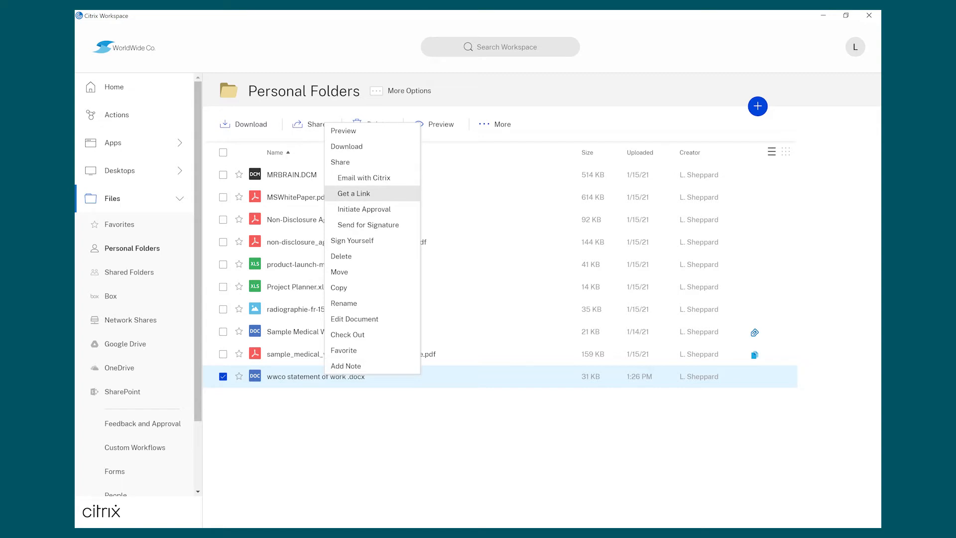
click(354, 193)
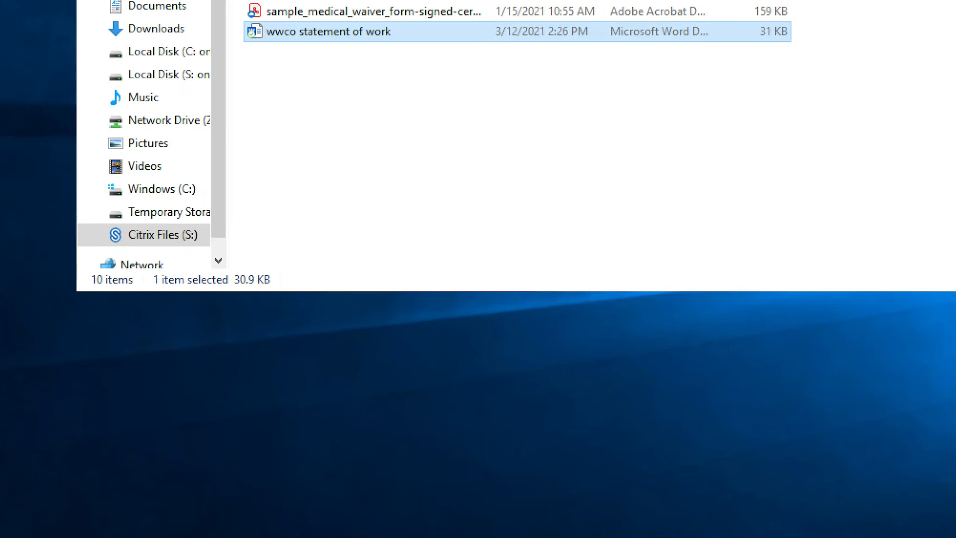
Email wwco statement of work.docx through Share > Email with Citrix.
right_click(329, 31)
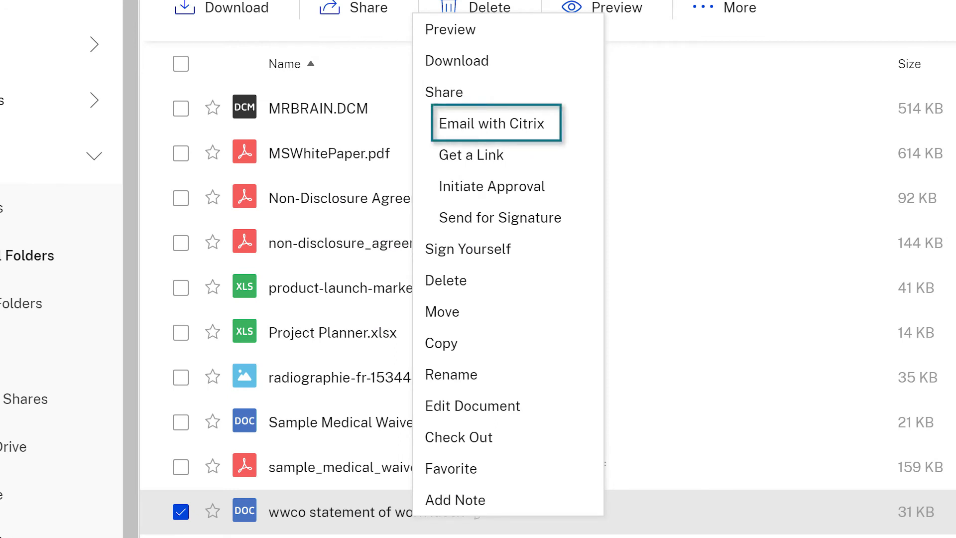
click(494, 123)
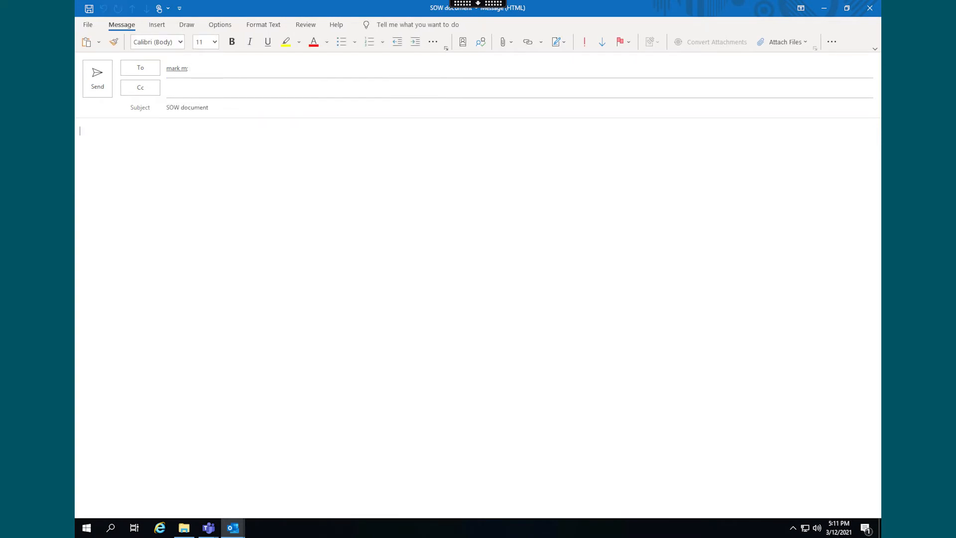
Attach a file From Citrix using custom settings and pick who can access the link.
click(785, 41)
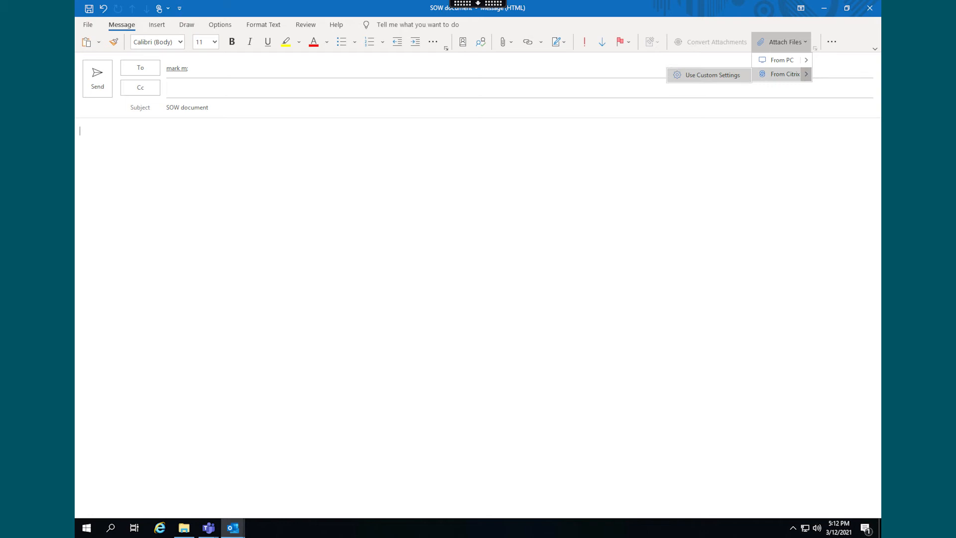
click(711, 74)
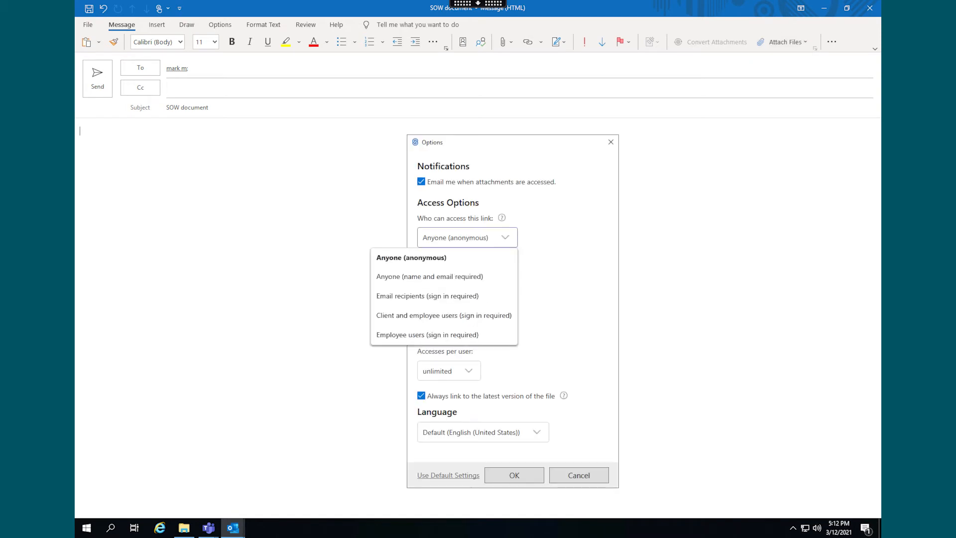
click(411, 257)
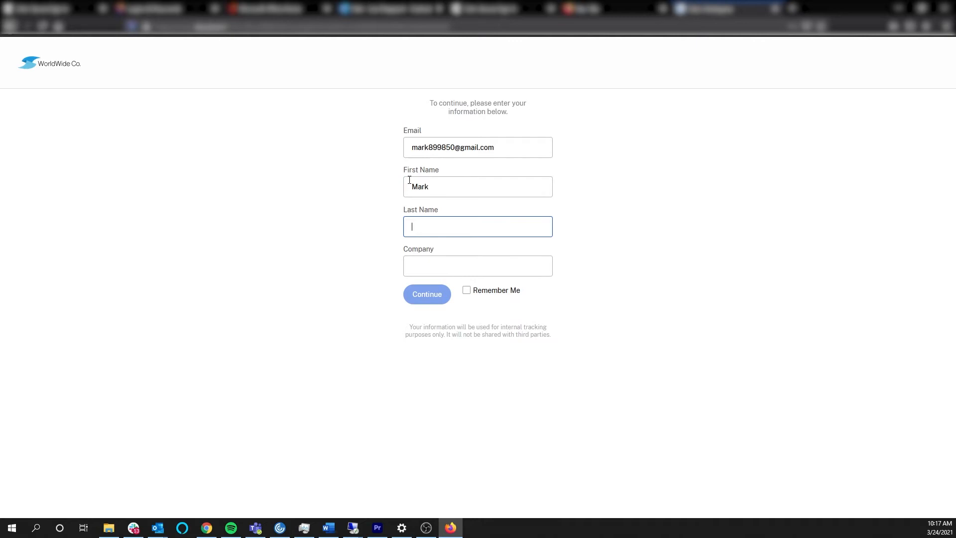
Enter last name Mueller and company Acme on the recipient form and continue.
text(Mueller)
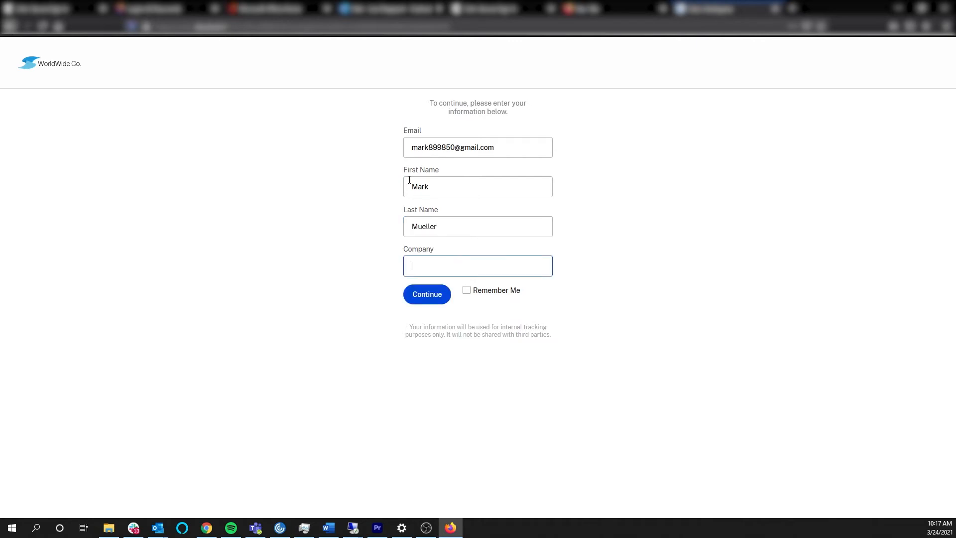
text(Acme)
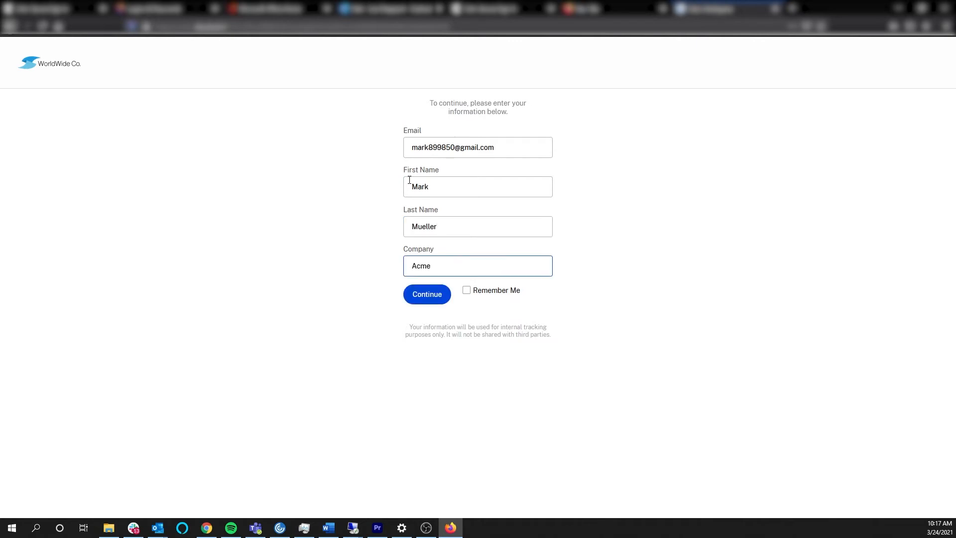
click(426, 294)
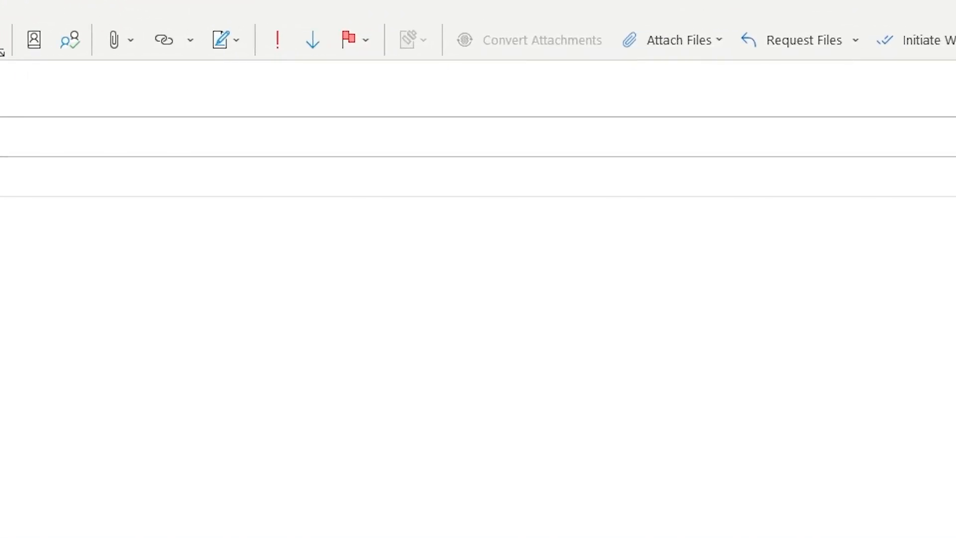
Start an Outlook file request using the Use Custom Settings option.
click(805, 27)
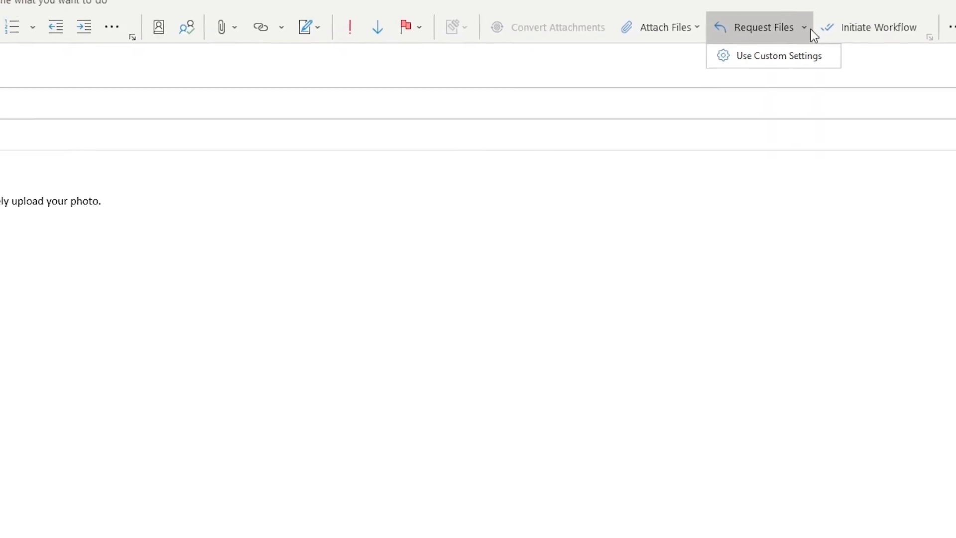
click(778, 55)
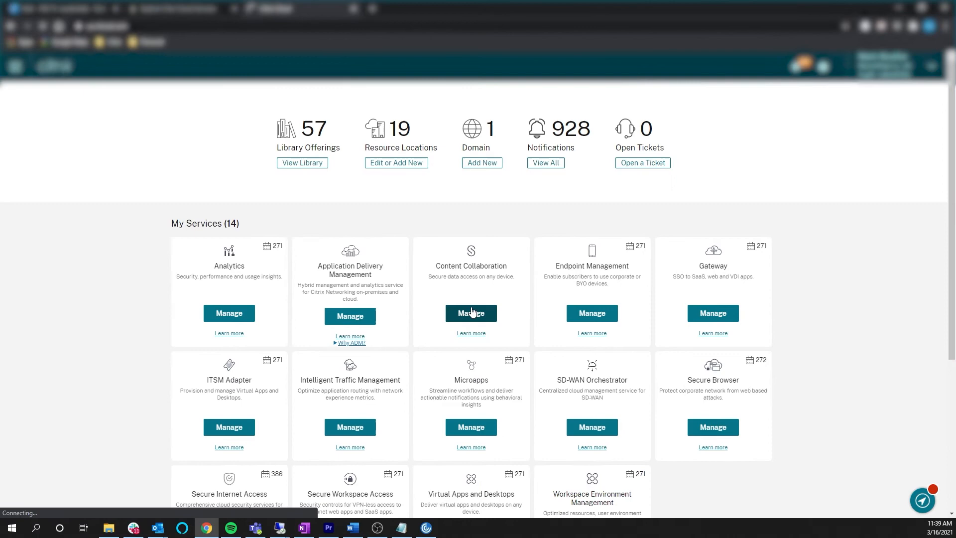
Manage Content Collaboration, view Account Reporting's report types, and open the Usage Report Sample.
click(470, 313)
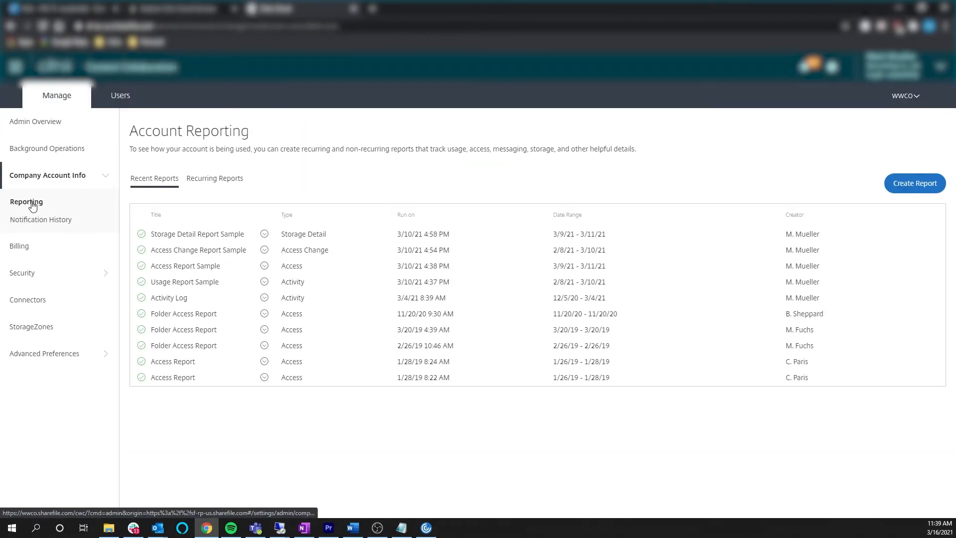
click(914, 183)
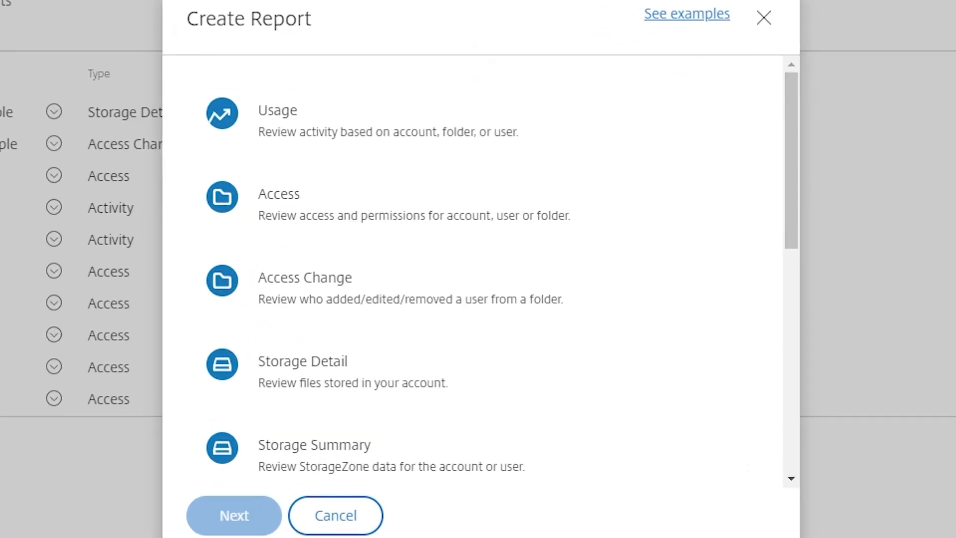
click(335, 515)
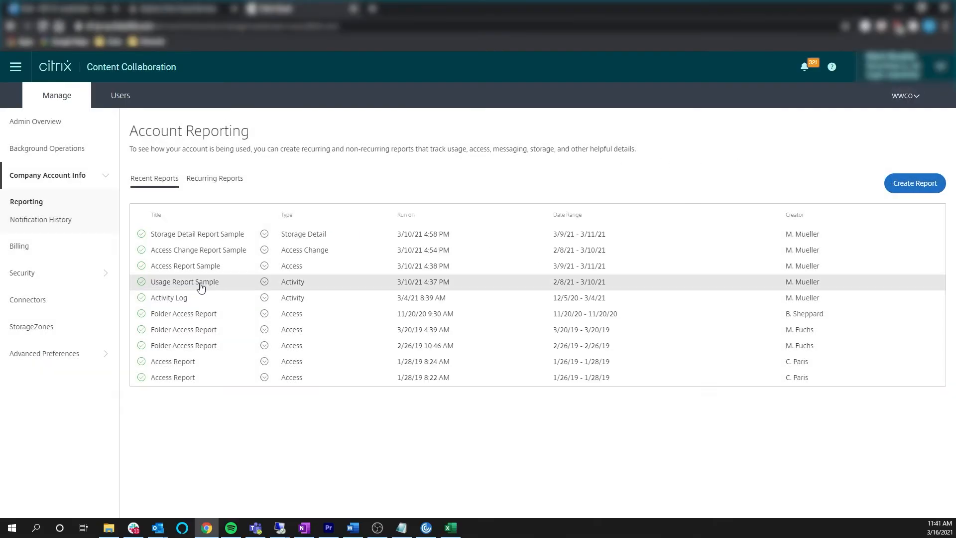
click(185, 281)
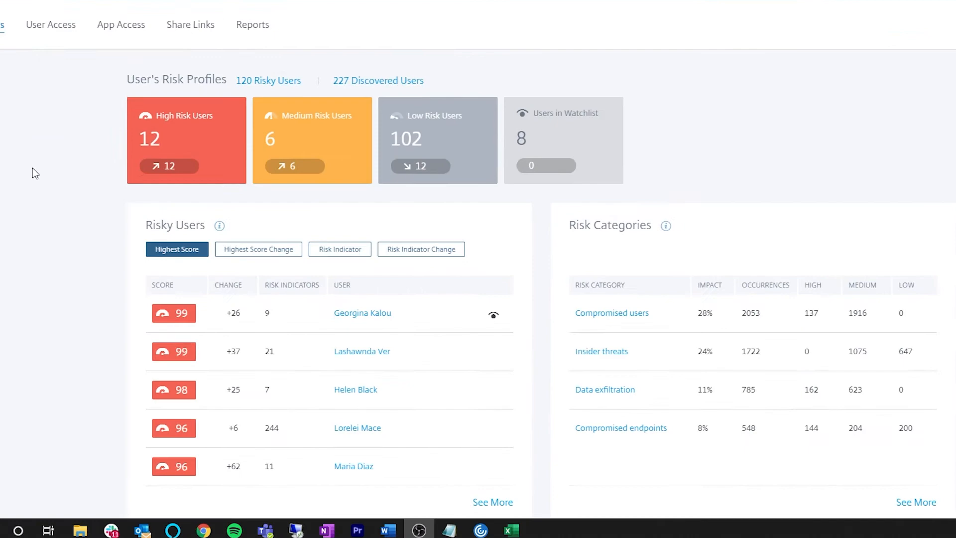
Scroll down the Security Users dashboard to review the risky users overview.
scroll(down, 3)
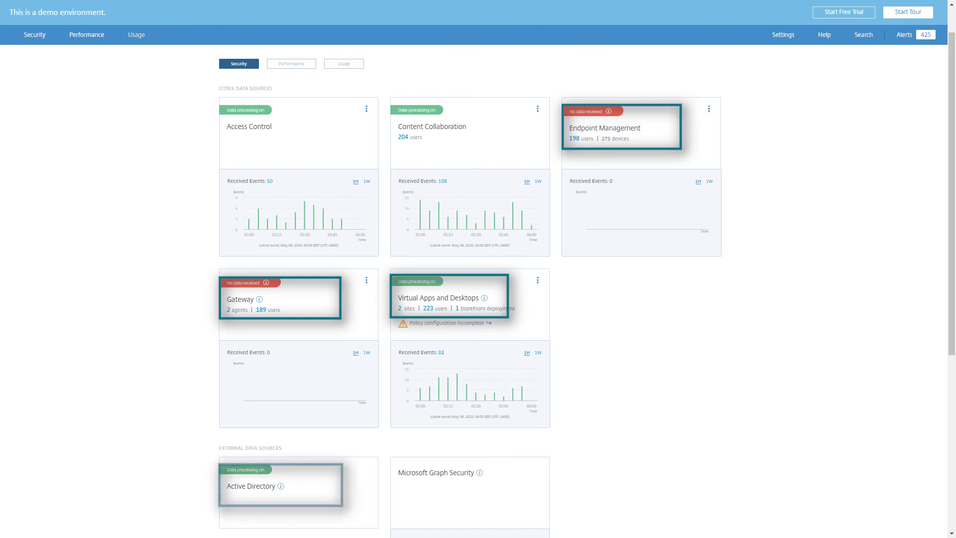
mouse_move(275, 126)
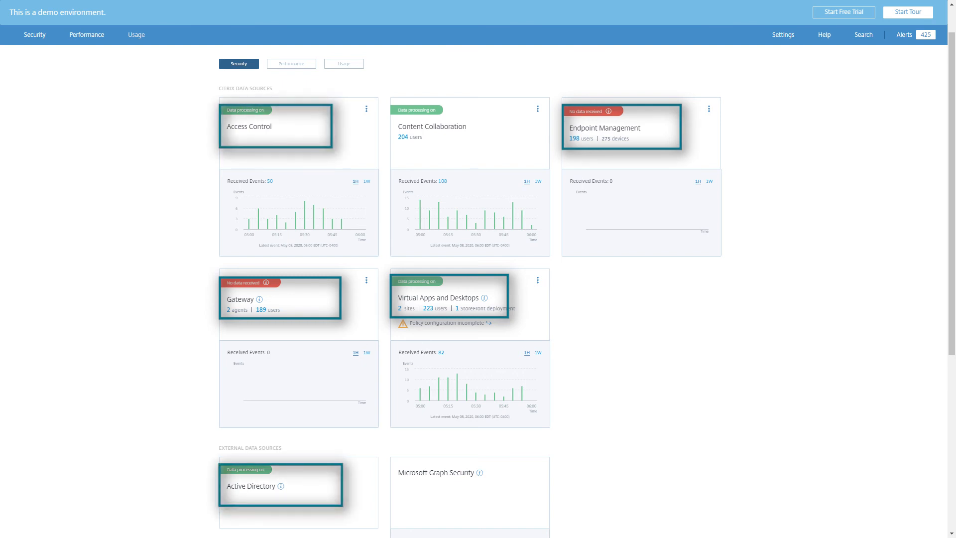
mouse_move(448, 126)
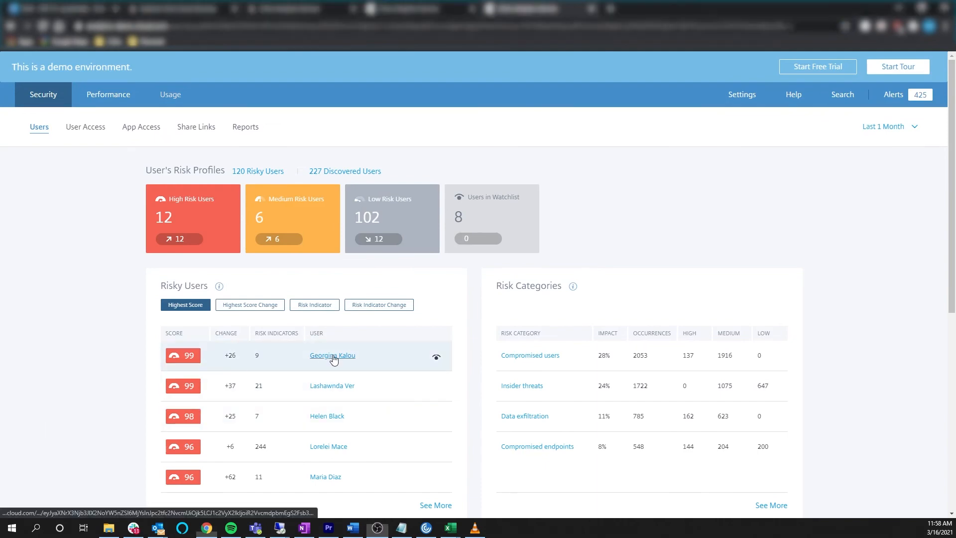
click(332, 355)
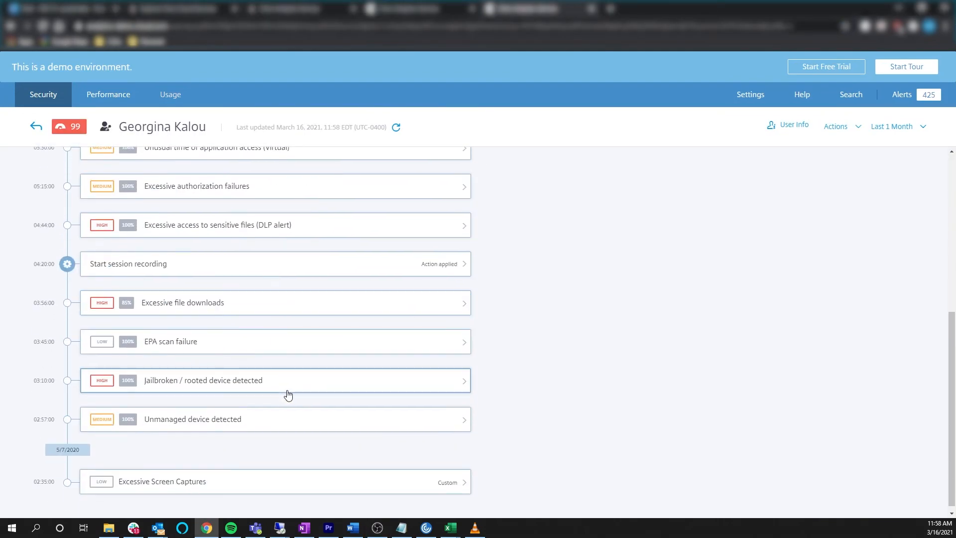
click(244, 341)
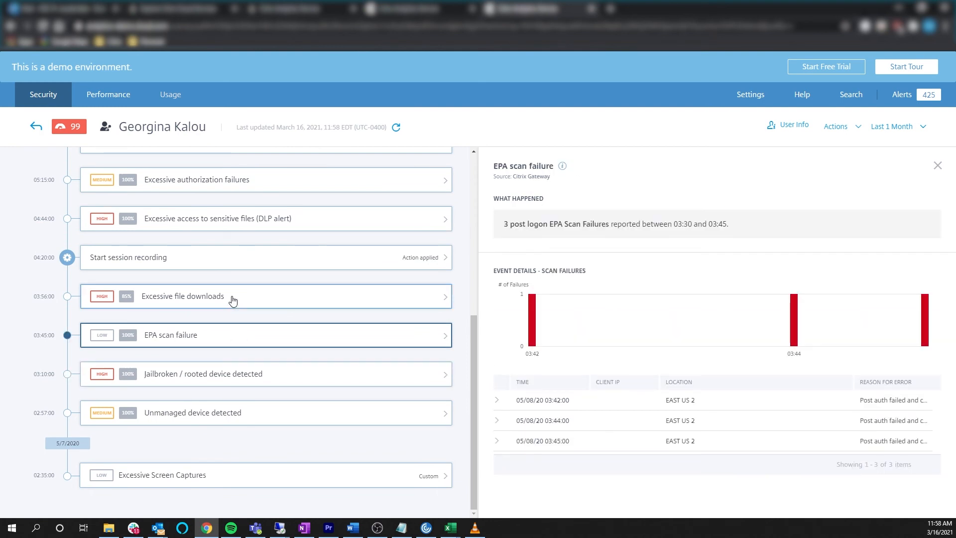
click(183, 295)
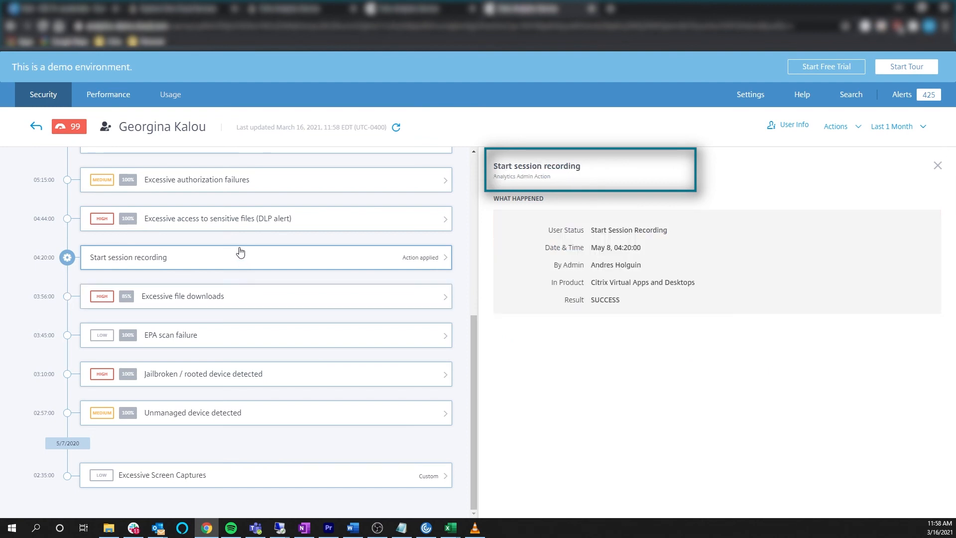
click(218, 218)
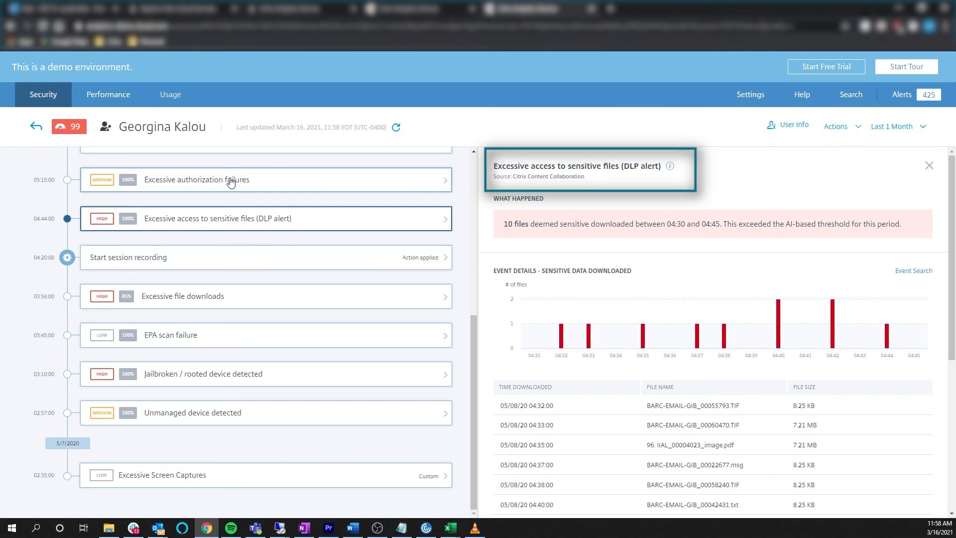
click(836, 126)
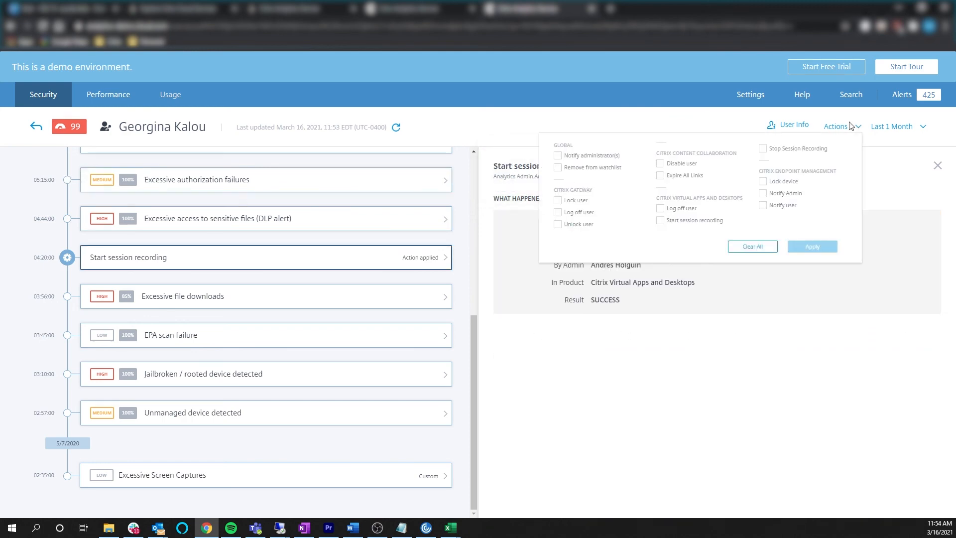